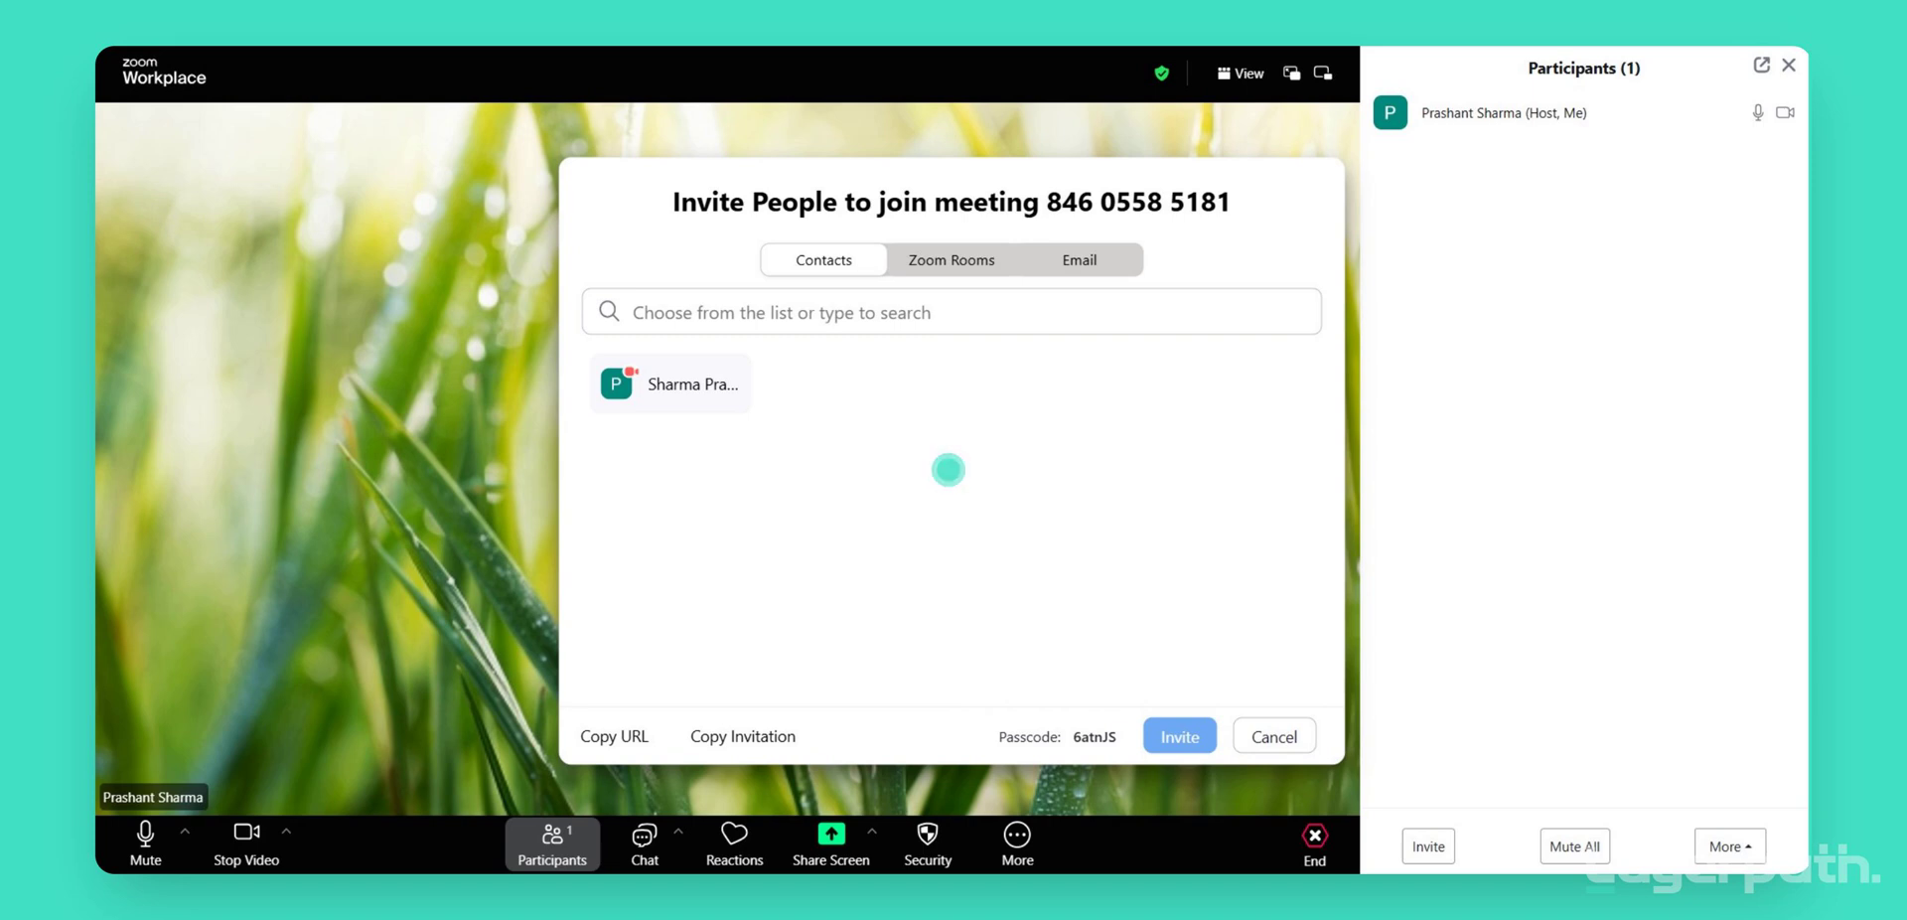
Show the Email invite options: Default Email, Gmail and Yahoo Mail.
left_click(1077, 258)
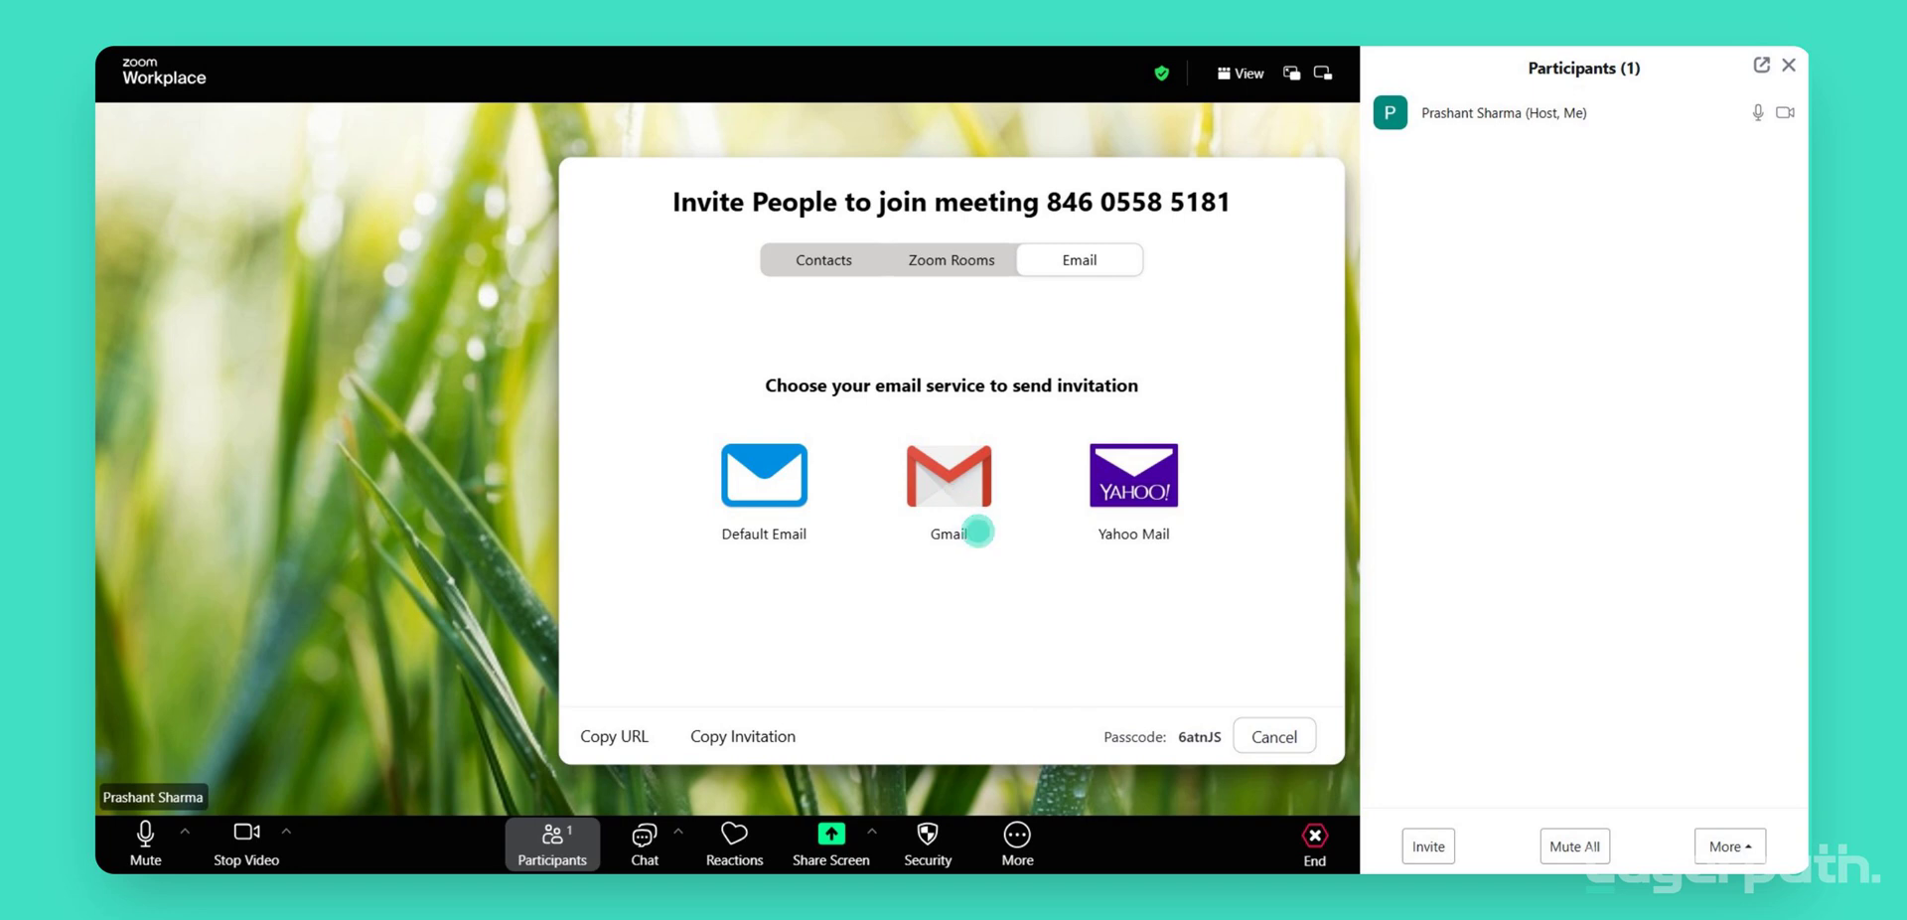